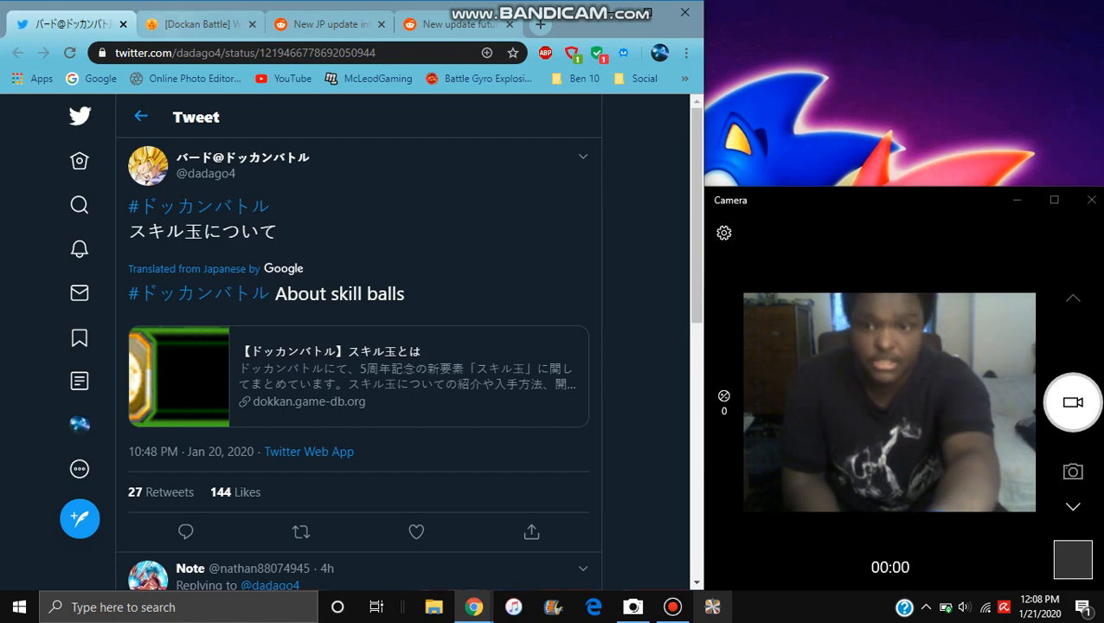
Read the dokkan.game-db.org skill ball article down to the copper and silver frame conditions.
{"action": "left_click", "coordinate": [314, 400]}
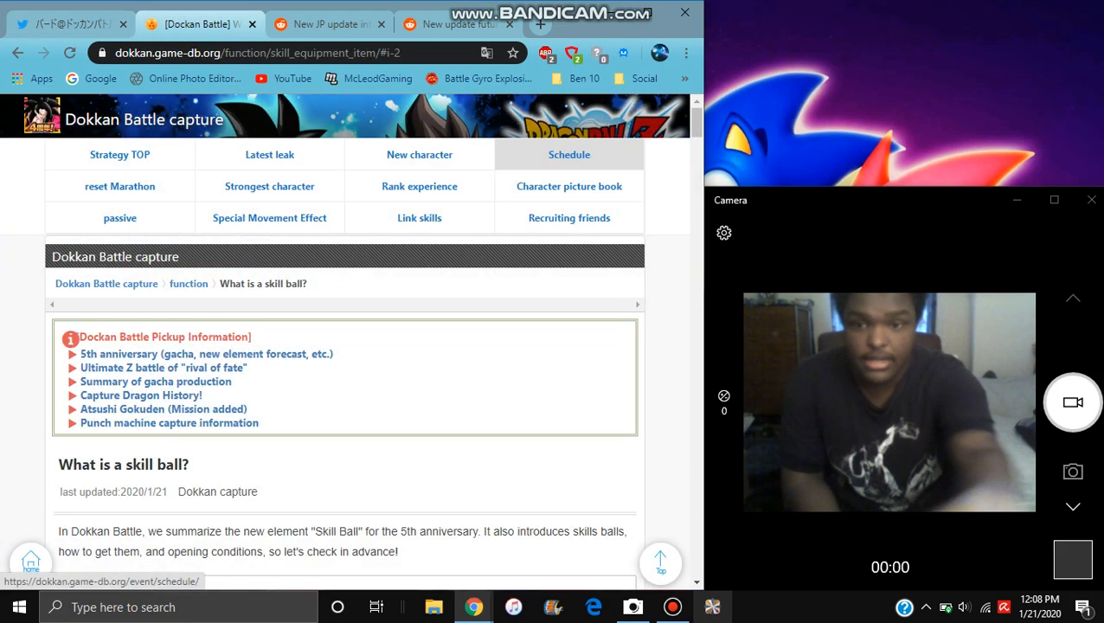
{"action": "mouse_move", "coordinate": [419, 186]}
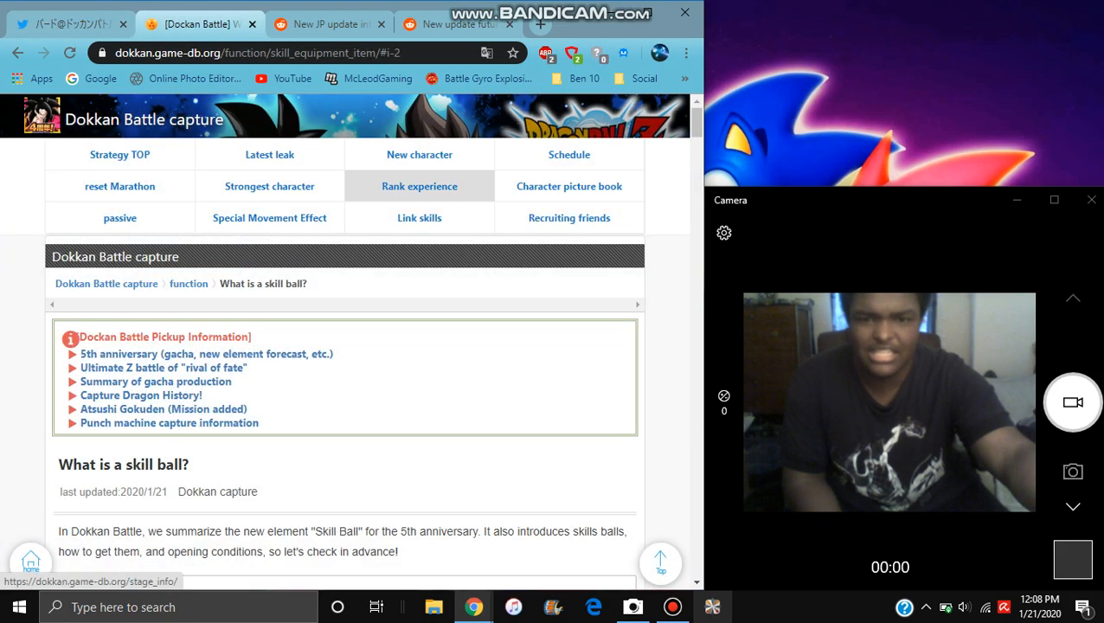
{"action": "scroll", "scroll_direction": "down", "scroll_amount": 3}
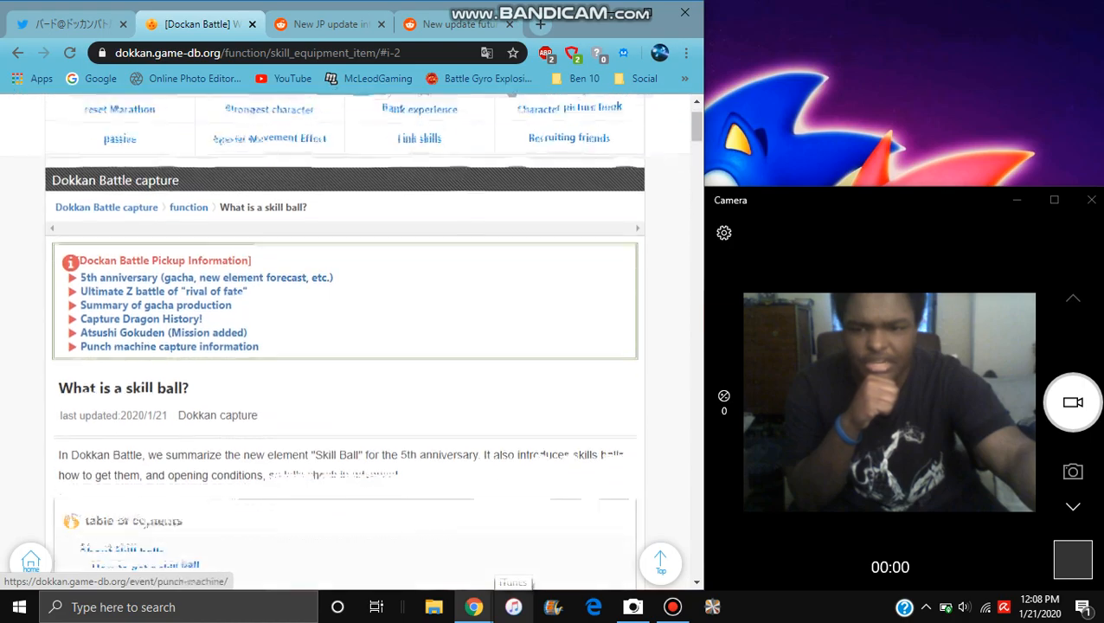
{"action": "scroll", "scroll_direction": "down", "scroll_amount": 3}
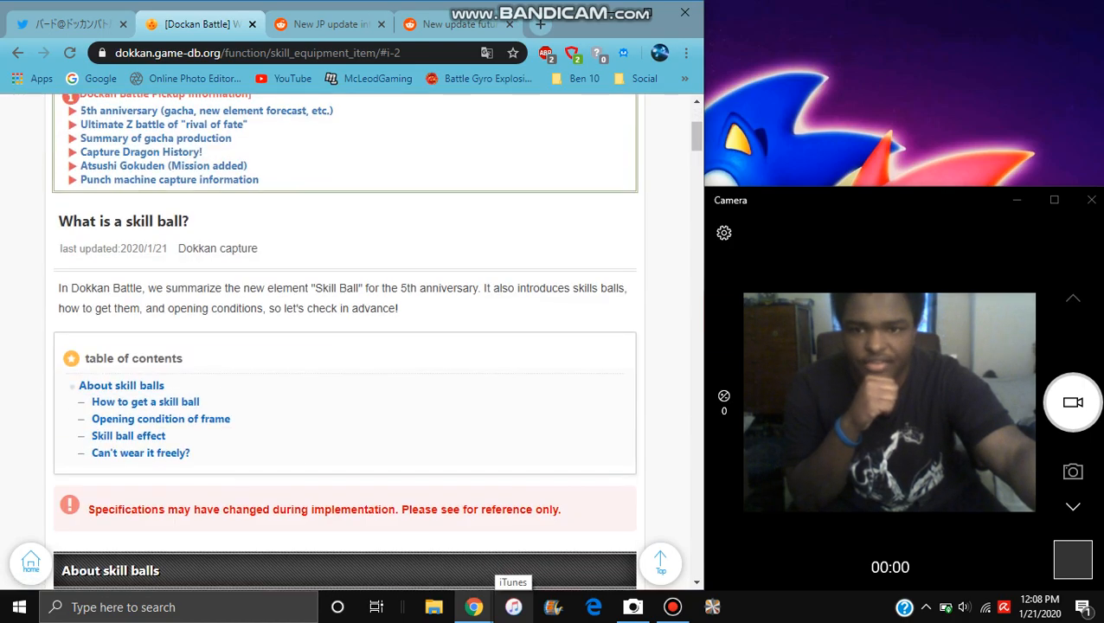
{"action": "scroll", "scroll_direction": "down", "scroll_amount": 3}
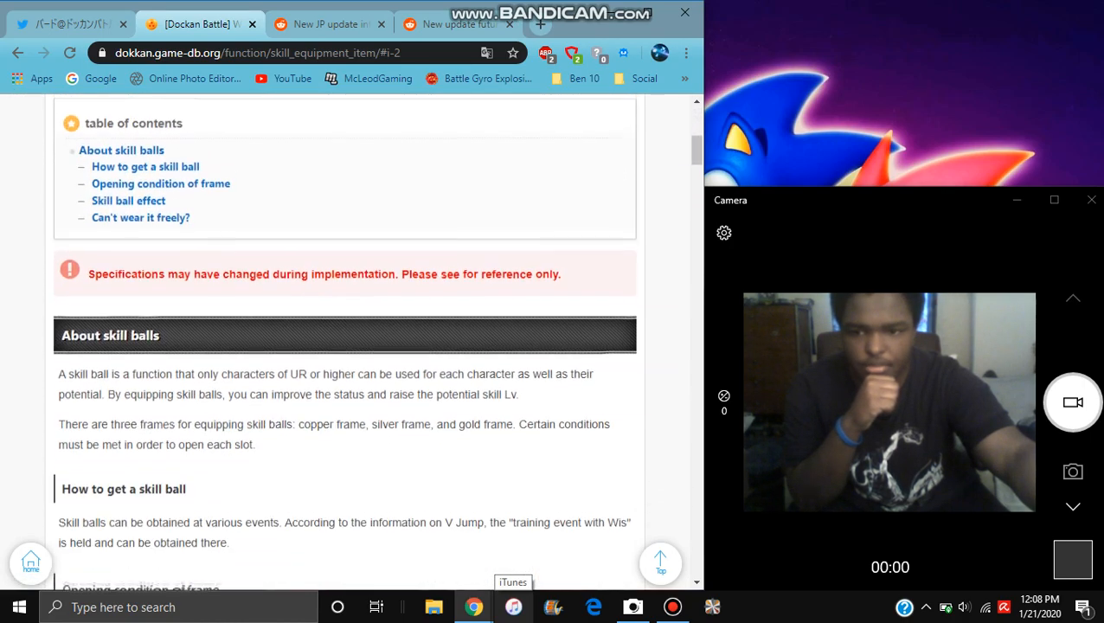
{"action": "scroll", "scroll_direction": "down", "scroll_amount": 3}
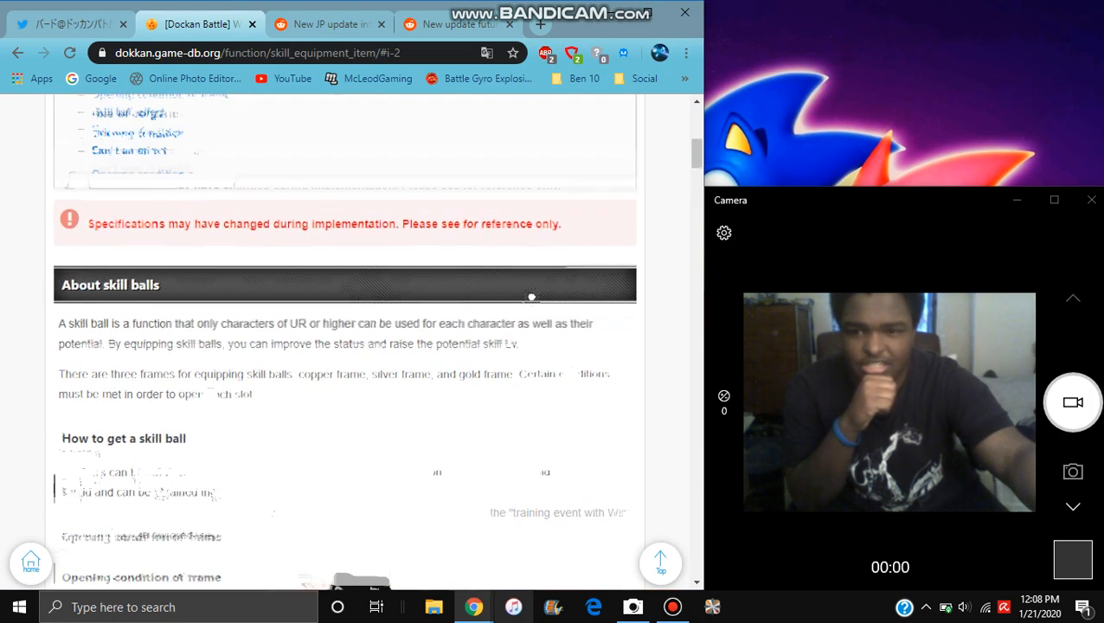
{"action": "scroll", "scroll_direction": "down", "scroll_amount": 3}
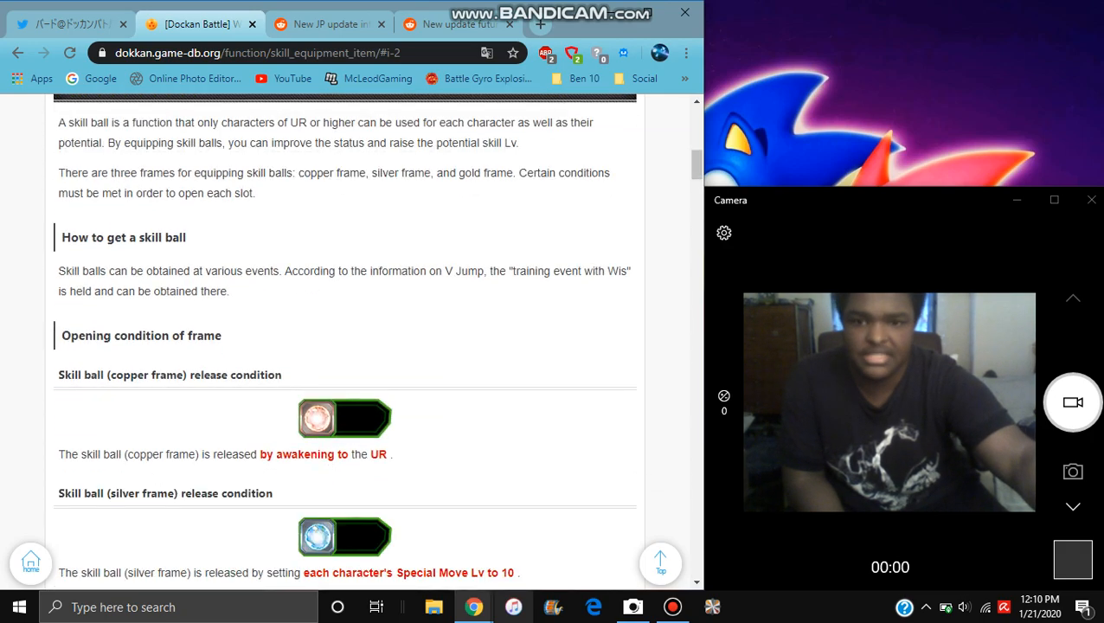
Scroll down to the gold frame release condition for the second potential route.
{"action": "scroll", "scroll_direction": "down", "scroll_amount": 3}
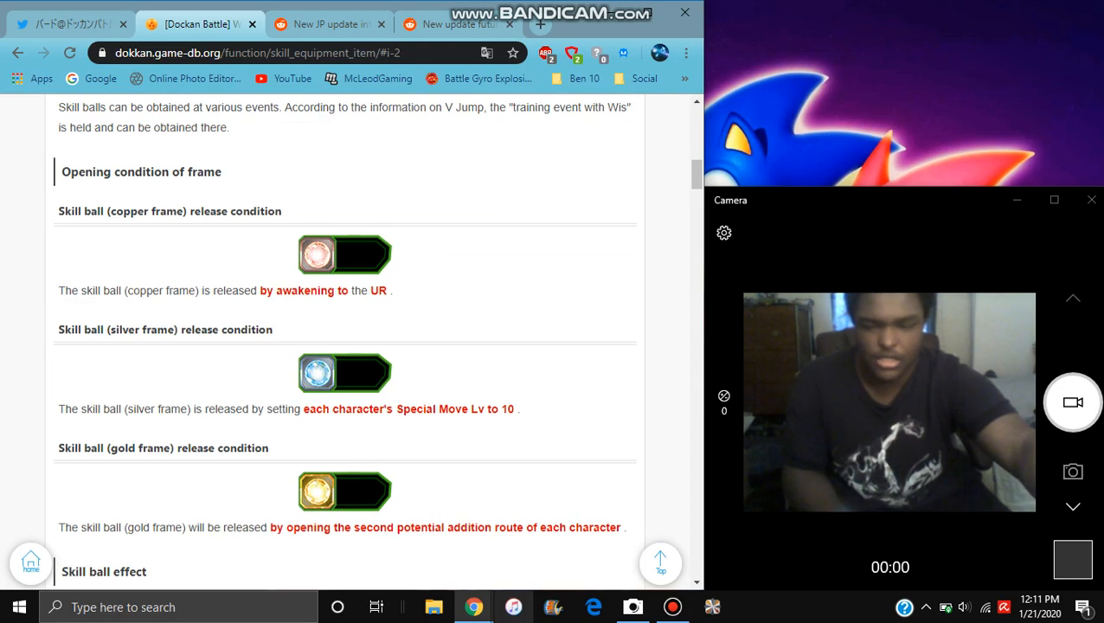
Scroll through skill ball effects, attributes and the no-removal warning to Last but not least.
{"action": "scroll", "scroll_direction": "down", "scroll_amount": 3}
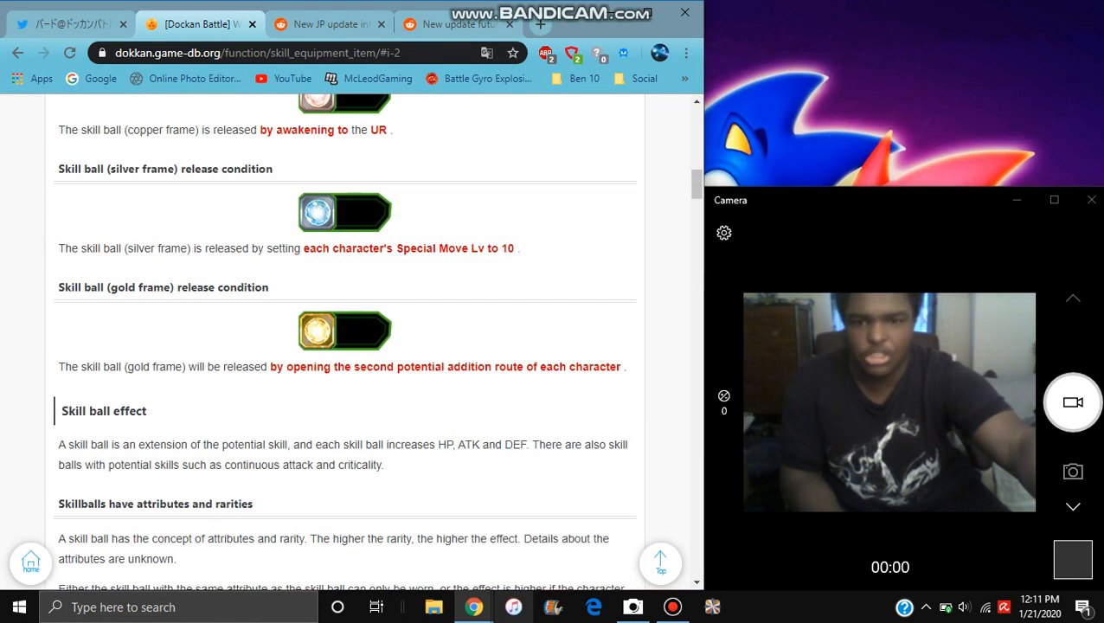
{"action": "scroll", "scroll_direction": "down", "scroll_amount": 3}
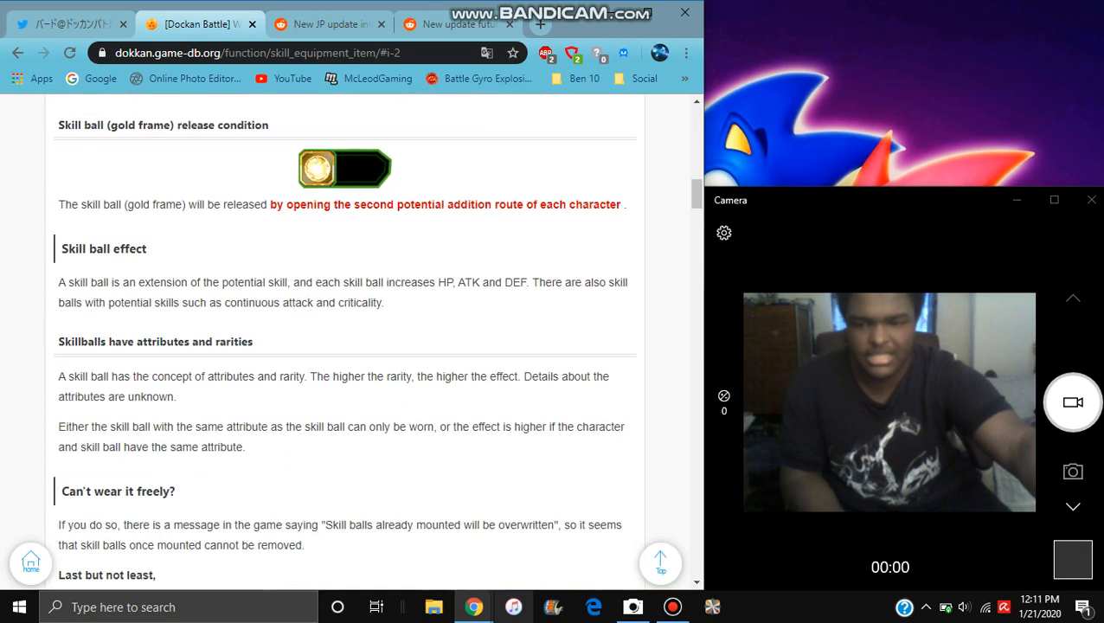
{"action": "scroll", "scroll_direction": "down", "scroll_amount": 3}
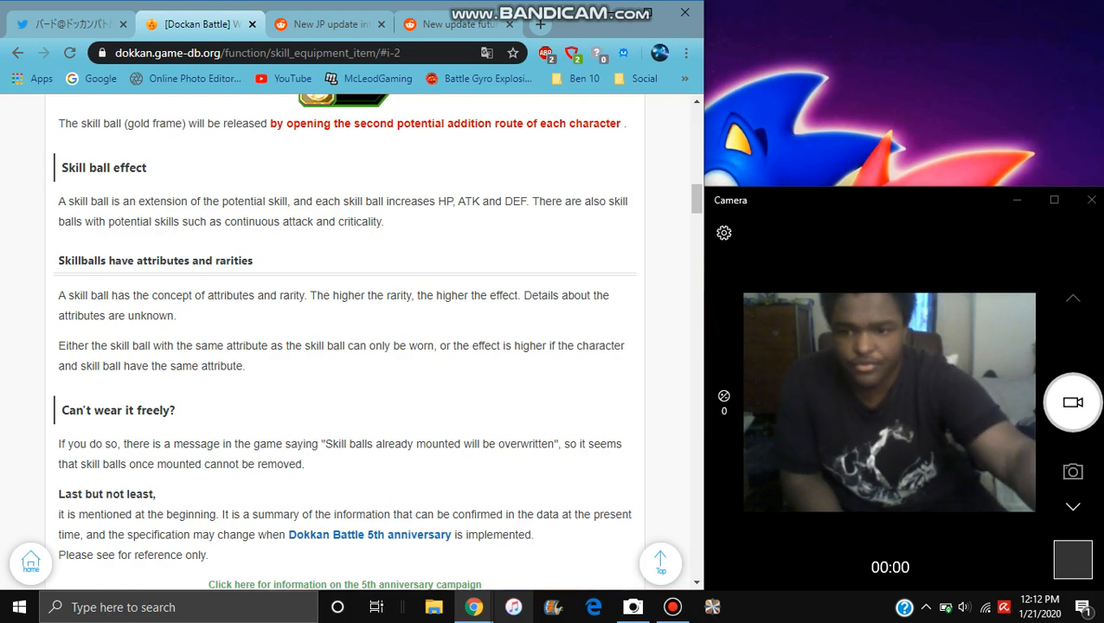
Scroll past the closing summary and 5th anniversary link, back to the article's contents.
{"action": "scroll", "scroll_direction": "down", "scroll_amount": 3}
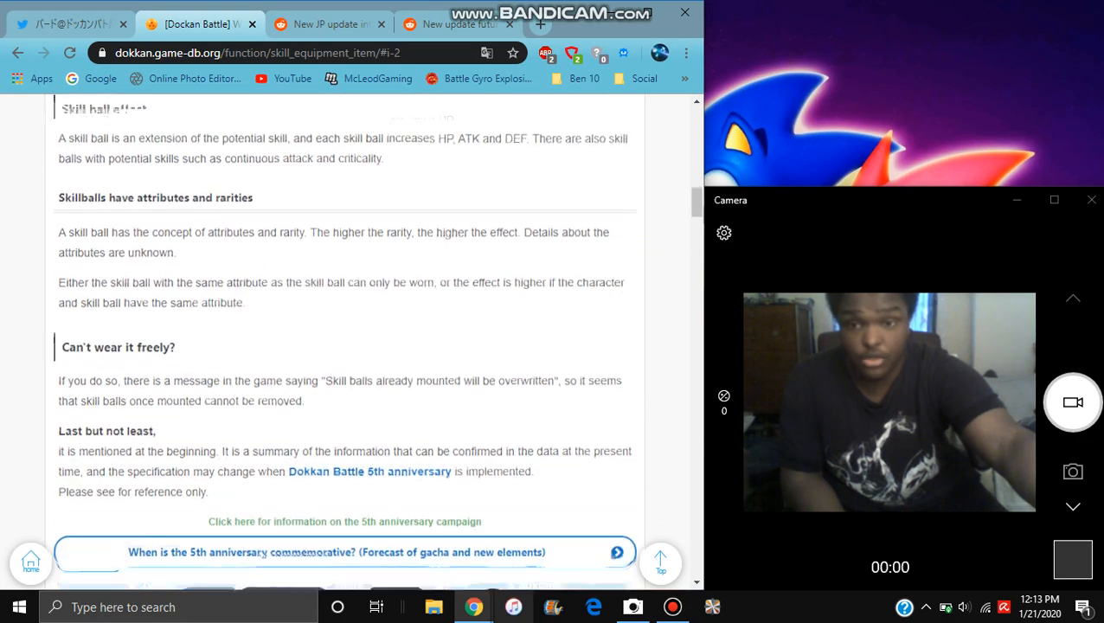
{"action": "scroll", "scroll_direction": "down", "scroll_amount": 3}
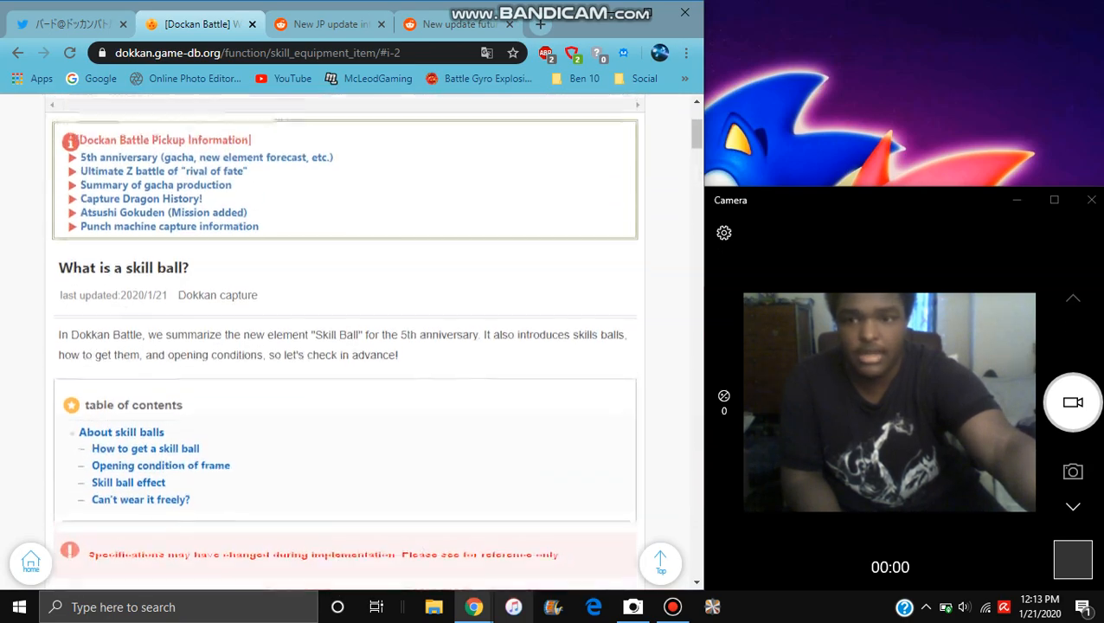
Switch to the 'New update futures' Reddit post about skill ball grade names.
{"action": "scroll", "scroll_direction": "up", "scroll_amount": 3}
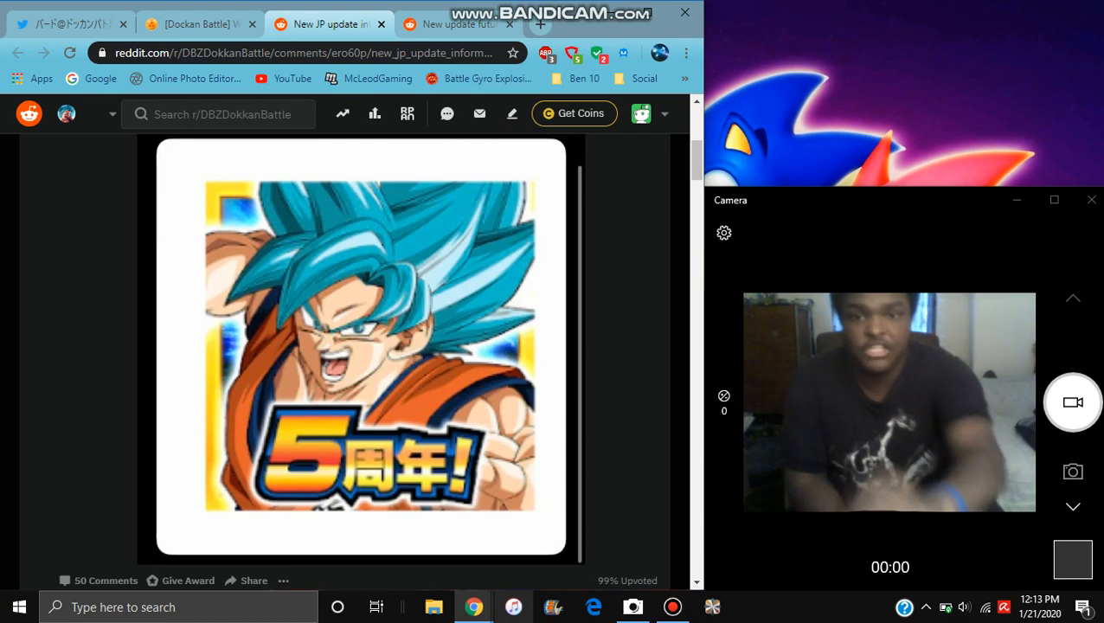
{"action": "left_click", "coordinate": [458, 25]}
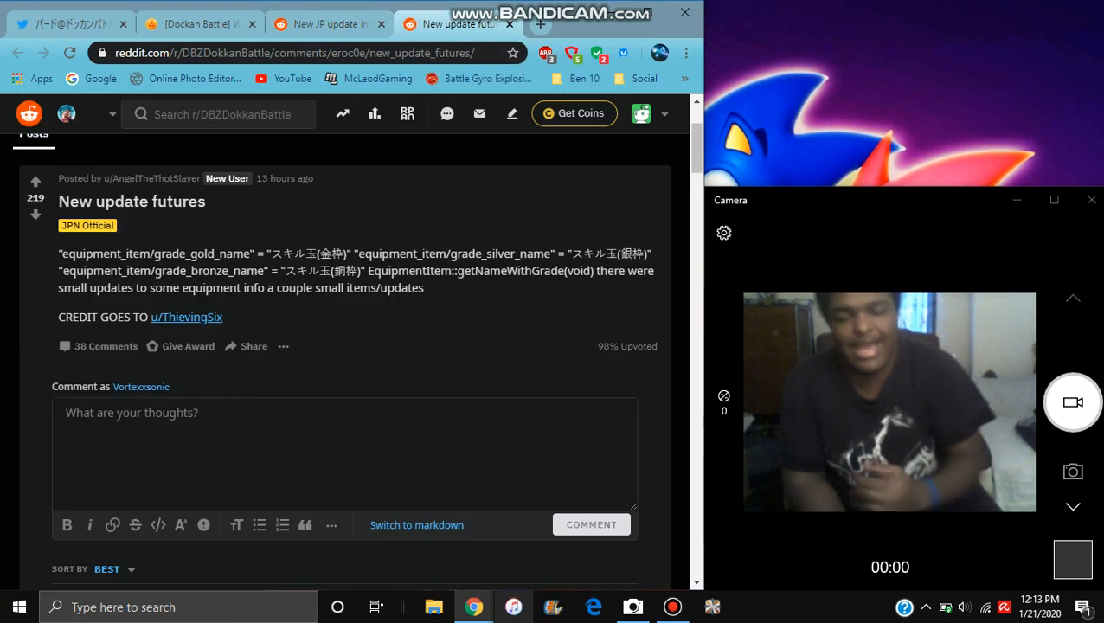